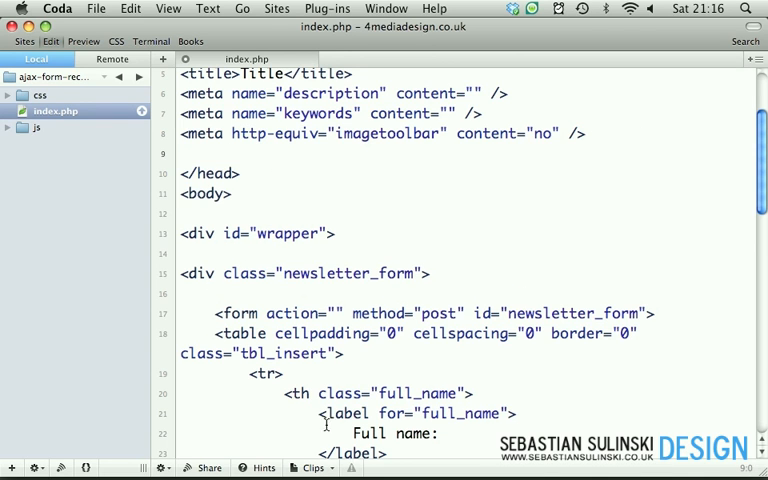
Insert a stylesheet link in index.php's head with href /css/core.css
{"action": "left_click", "coordinate": [307, 468]}
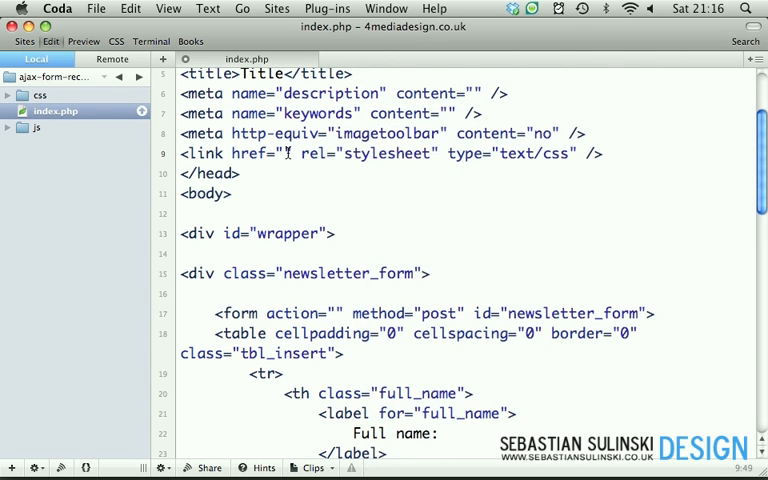
{"action": "type", "text": "/"}
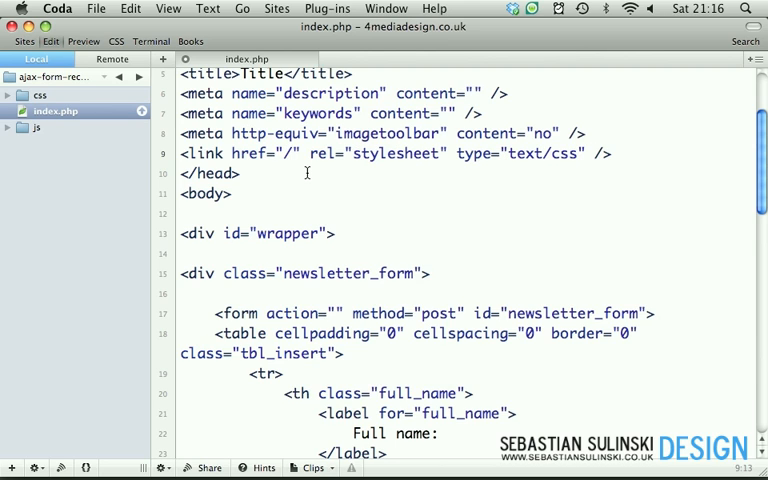
{"action": "type", "text": "css/"}
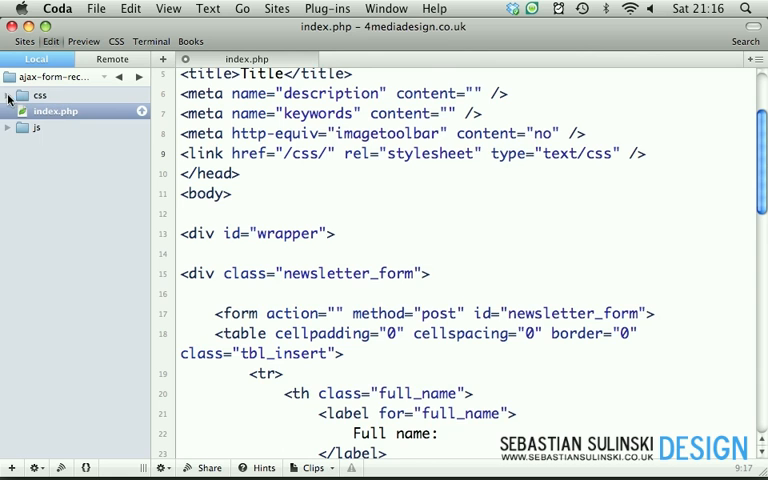
{"action": "left_click", "coordinate": [7, 95]}
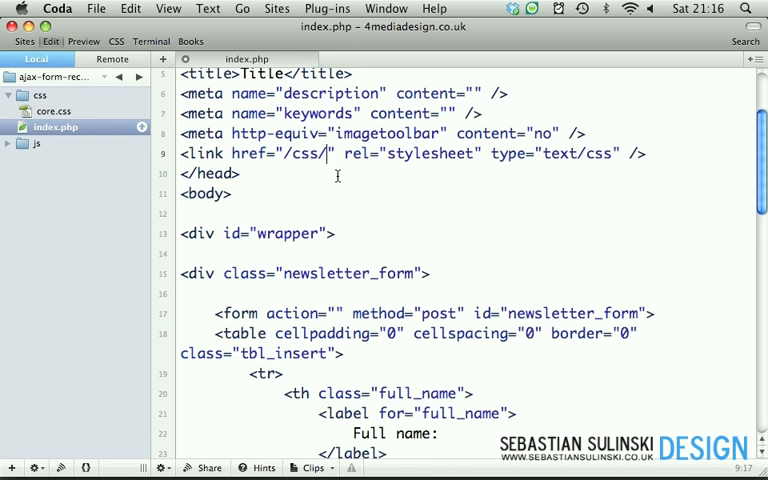
{"action": "type", "text": "core.css"}
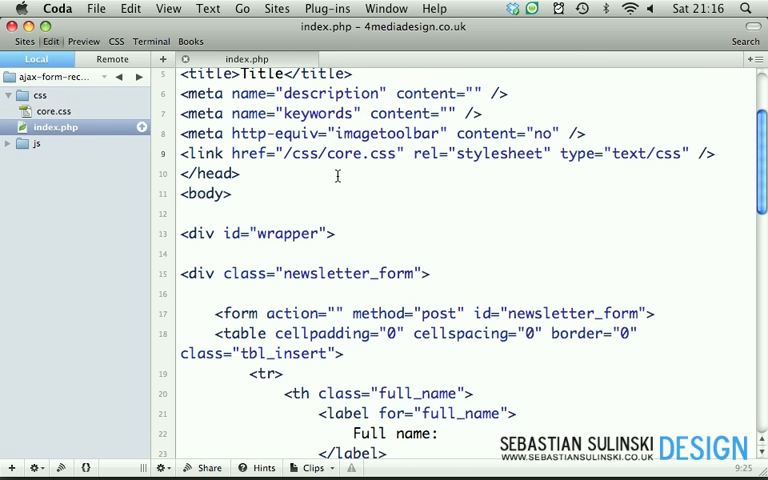
{"action": "scroll", "scroll_direction": "down", "scroll_amount": 3}
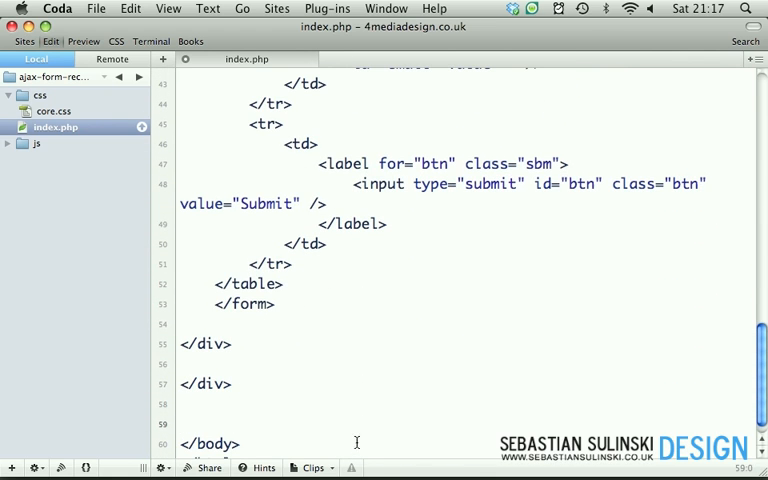
Add script tags above </body> for /js/jquery-1.4.3.min.js and /js/functions.js
{"action": "left_click", "coordinate": [312, 467]}
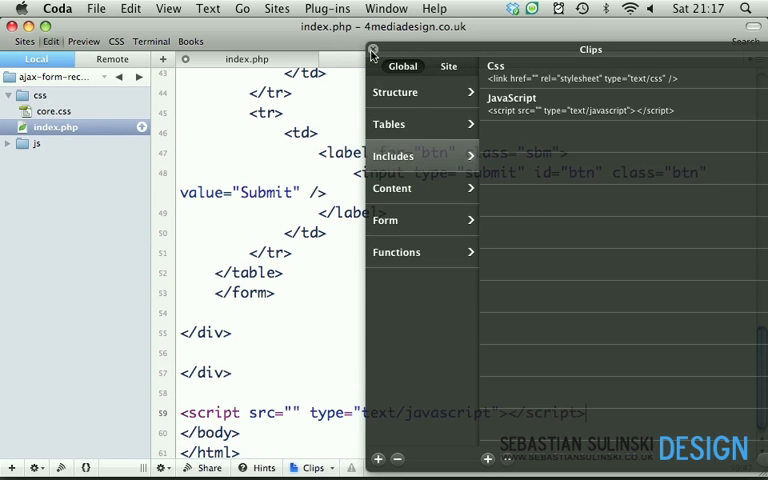
{"action": "left_click", "coordinate": [372, 50]}
{"action": "type", "text": "/"}
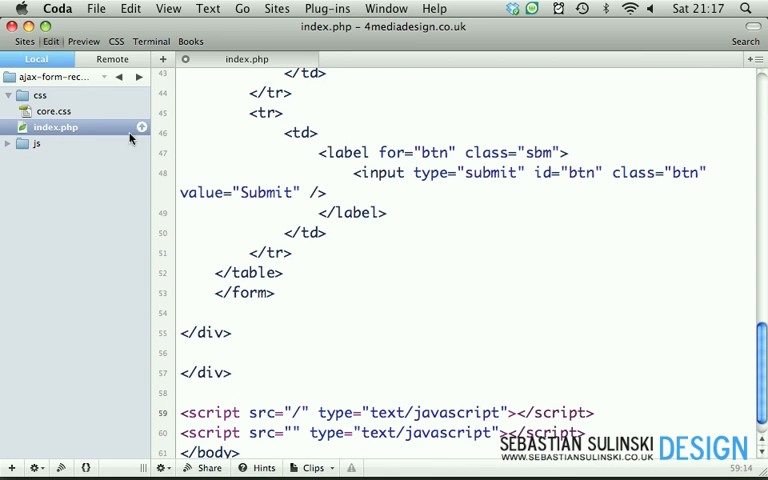
{"action": "left_click", "coordinate": [36, 143]}
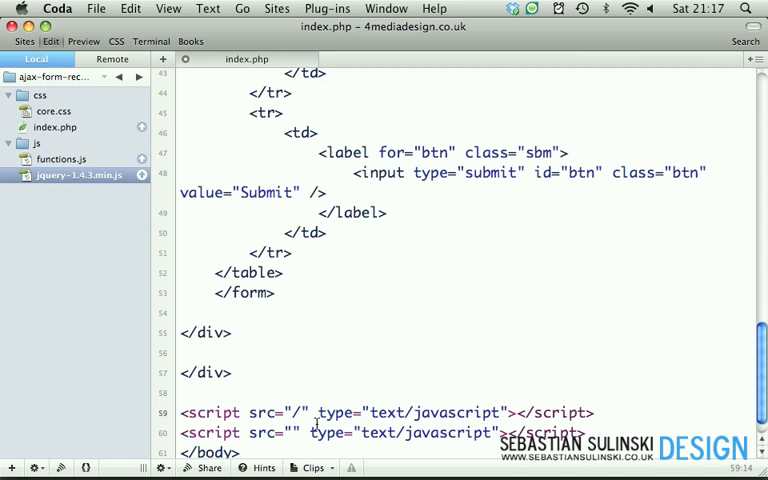
{"action": "type", "text": "js/jquery-1.4.3.min.js"}
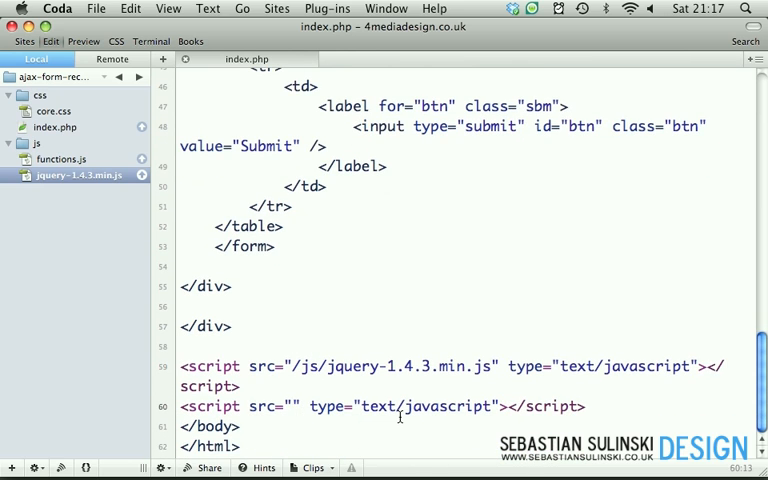
{"action": "type", "text": "/js/functions.js"}
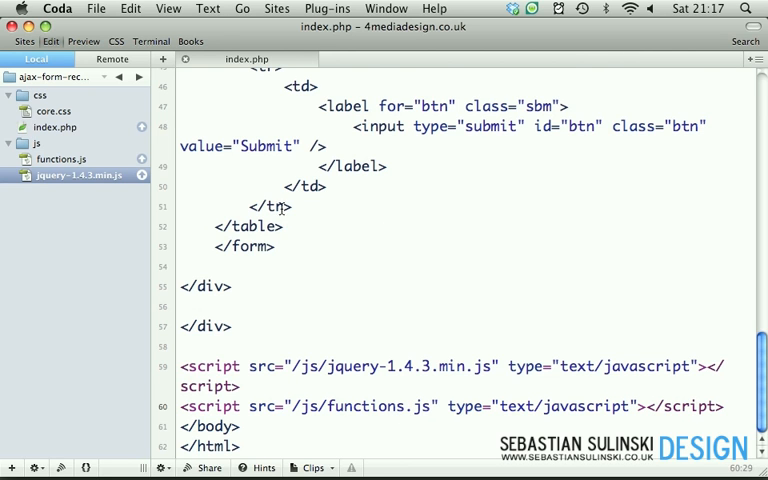
{"action": "scroll", "scroll_direction": "up", "scroll_amount": 3}
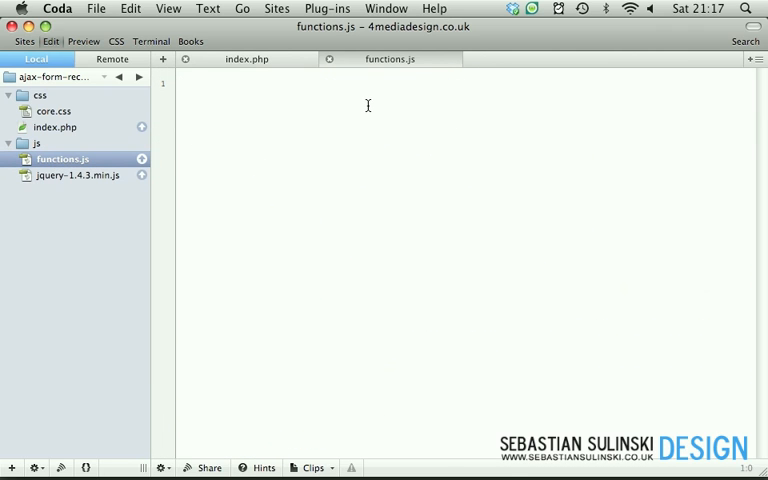
Begin functions.js with a $(document).ready(function() wrapper
{"action": "type", "text": "$"}
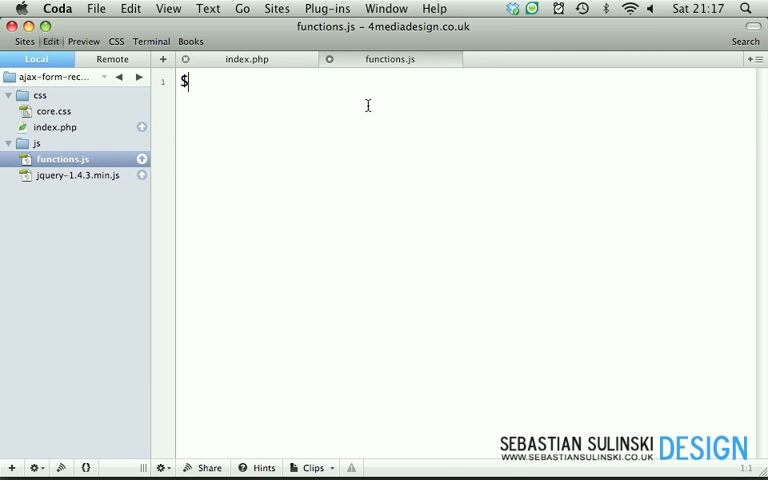
{"action": "type", "text": "(document)"}
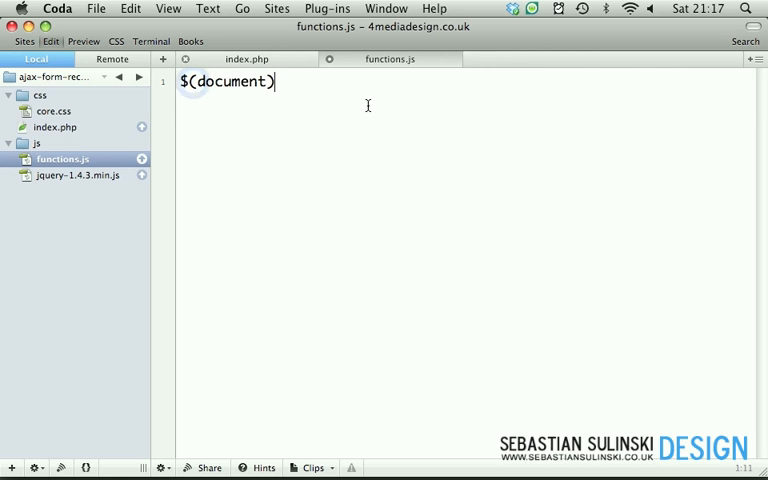
{"action": "type", "text": ".ready("}
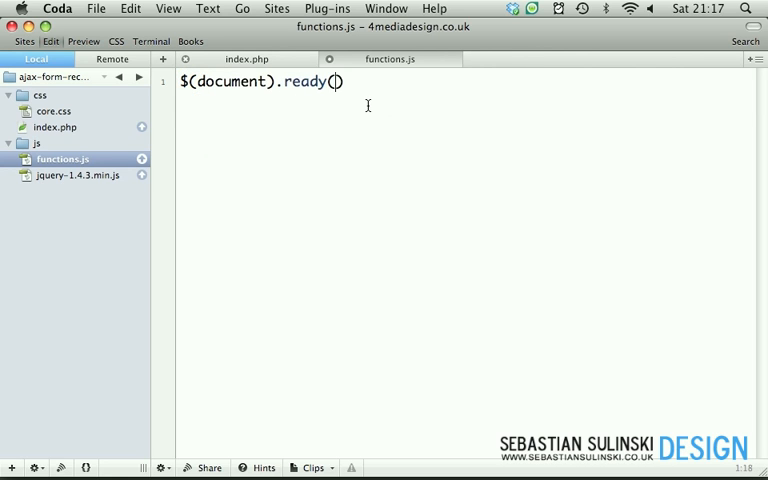
{"action": "type", "text": "function()"}
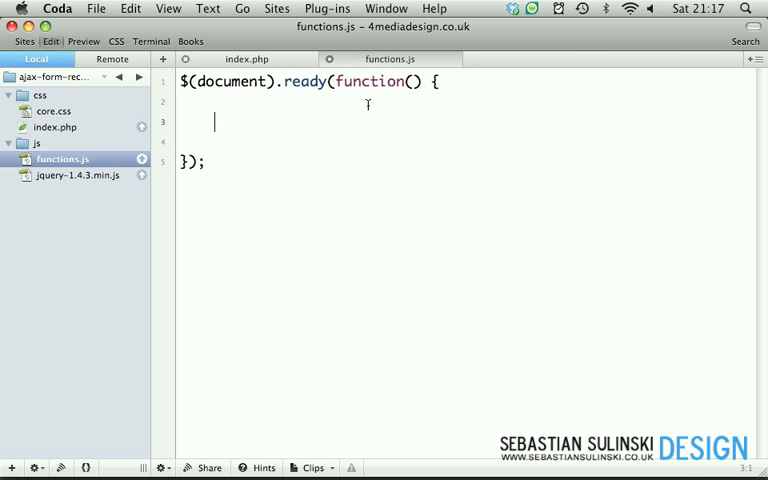
Add an if checking $("#newsletter_form").length > 0 and start the form's handler call
{"action": "type", "text": "$"}
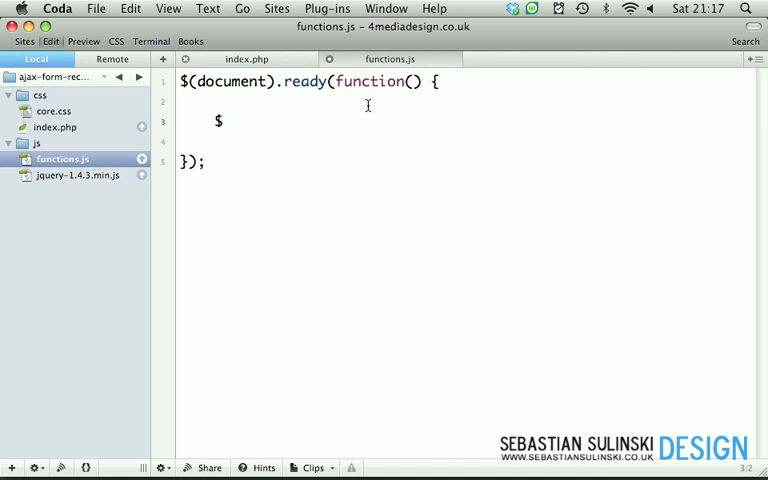
{"action": "type", "text": "if ($())"}
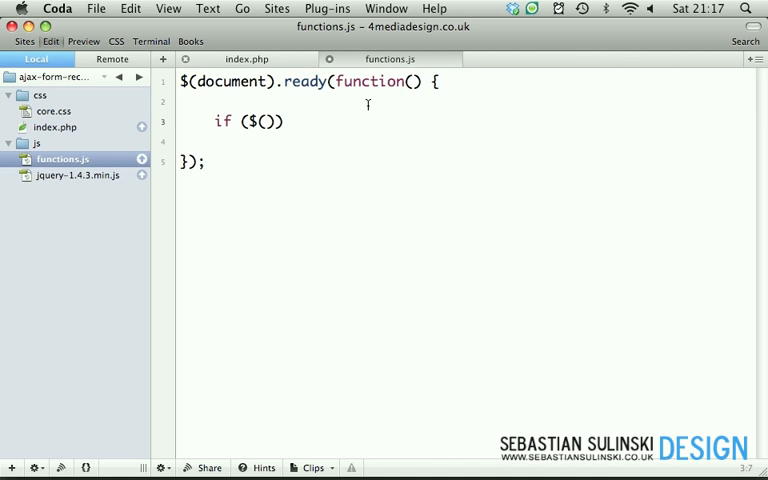
{"action": "type", "text": "\"#newsle"}
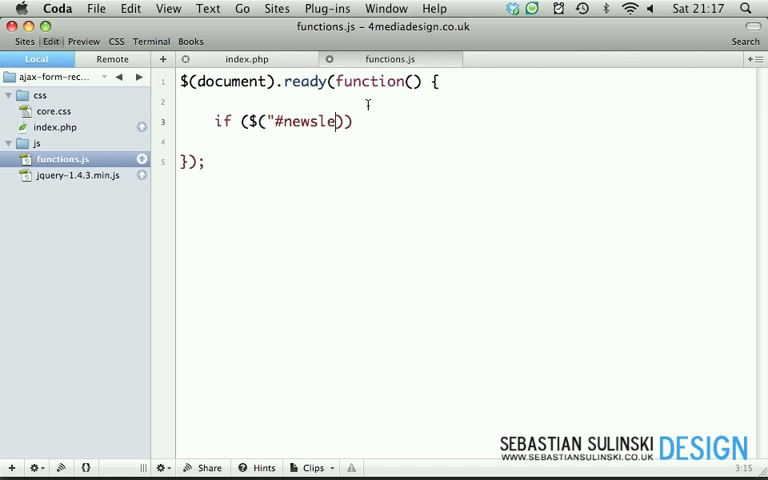
{"action": "type", "text": "tter_f"}
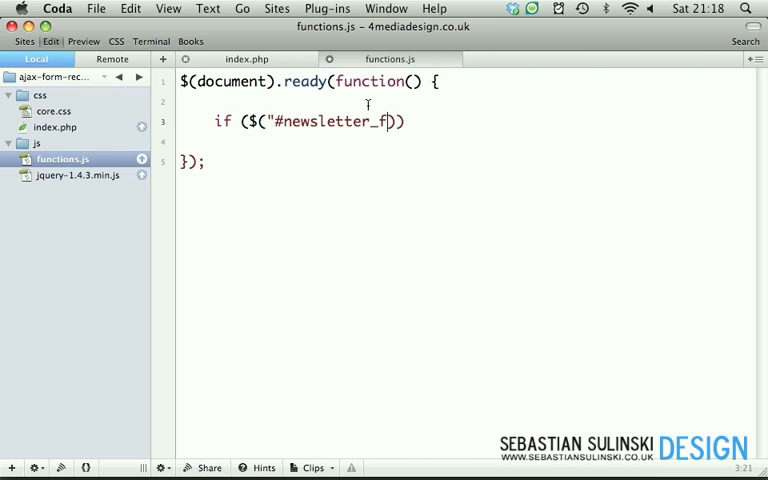
{"action": "type", "text": "orm\")"}
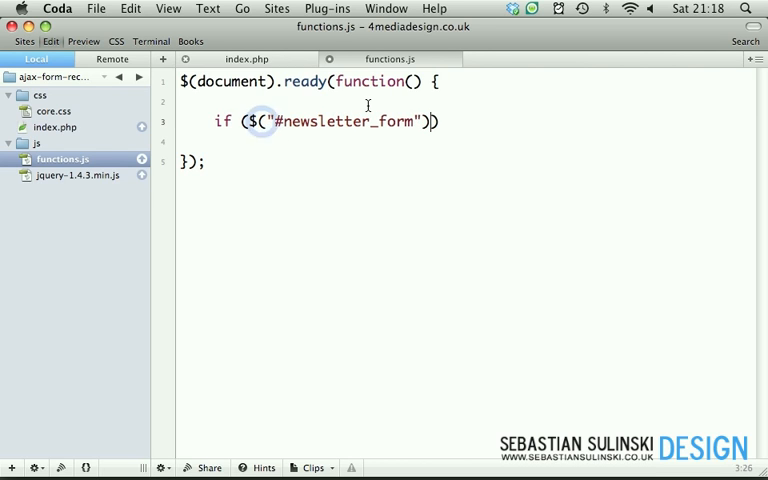
{"action": "type", "text": ".le"}
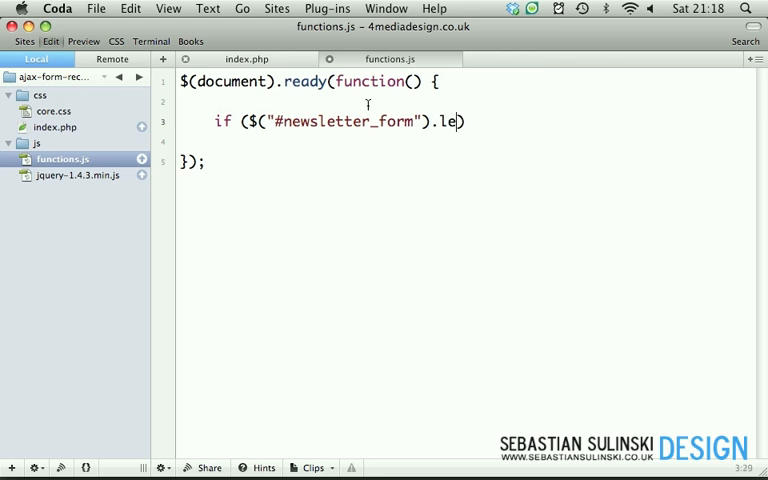
{"action": "type", "text": "nght"}
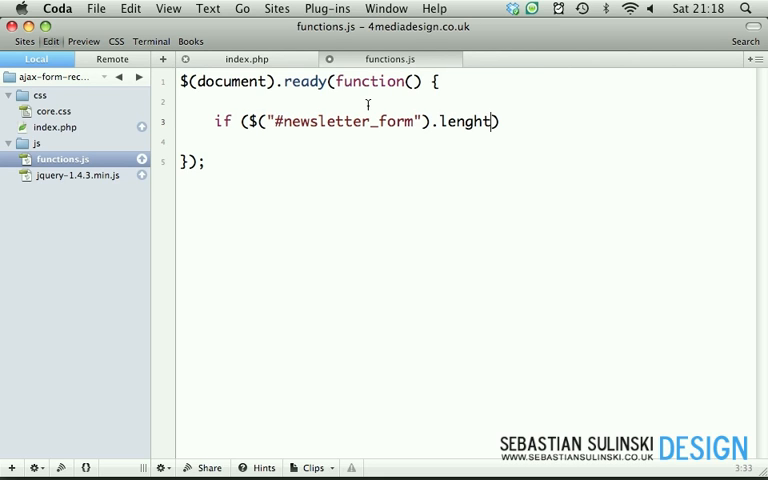
{"action": "key", "text": "Backspace"}
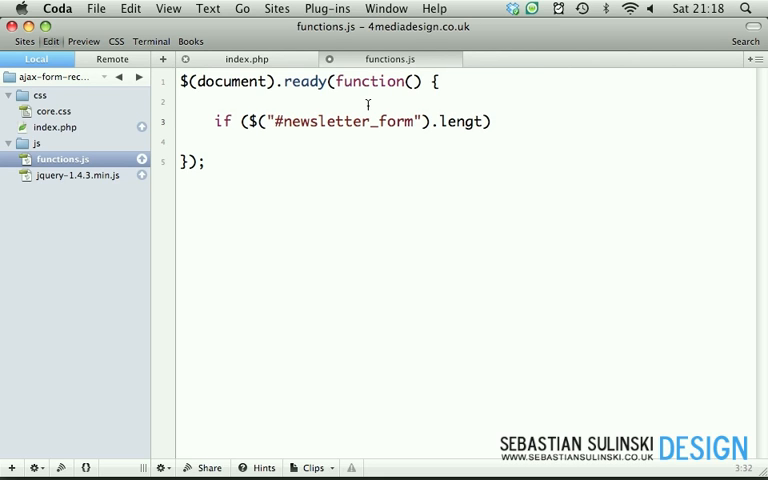
{"action": "type", "text": "h > 0"}
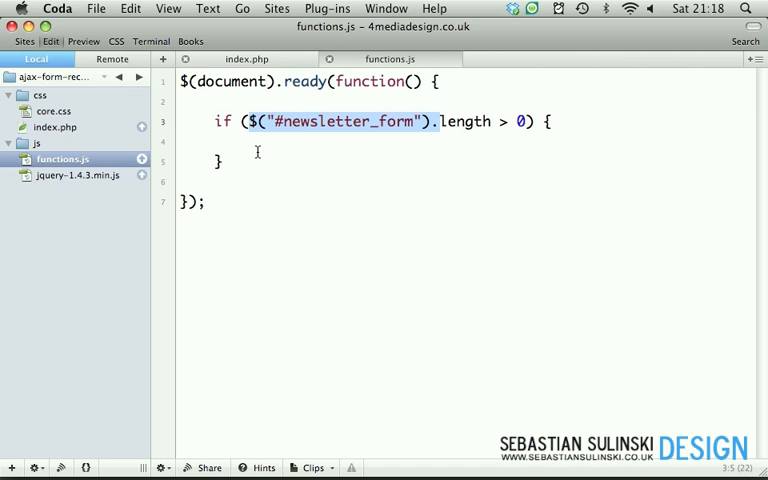
{"action": "type", "text": "$(\"#newsletter_form\").submit(fu"}
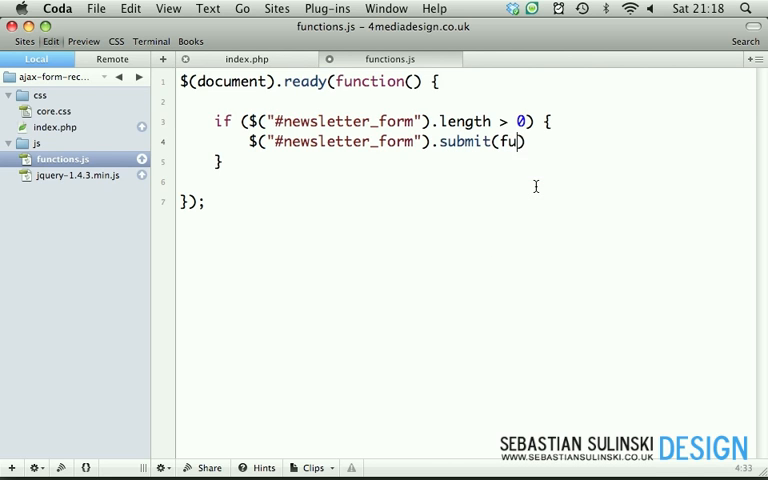
Complete submit(function() {}) with a line removing $("#newsletter_form .warn")
{"action": "type", "text": "nction() {}"}
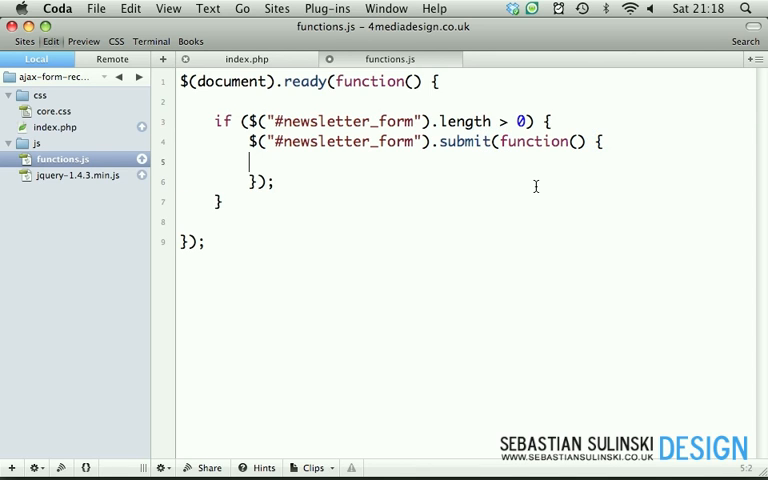
{"action": "key", "text": "Return"}
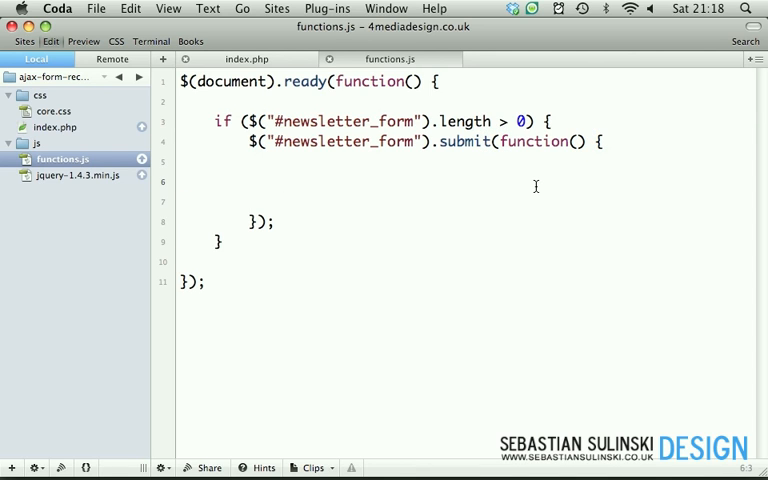
{"action": "type", "text": "$"}
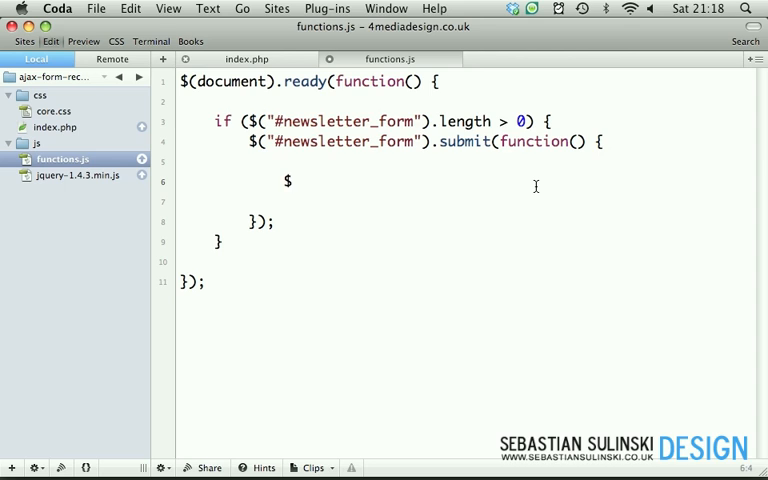
{"action": "type", "text": "(\"#newsletter_form\")."}
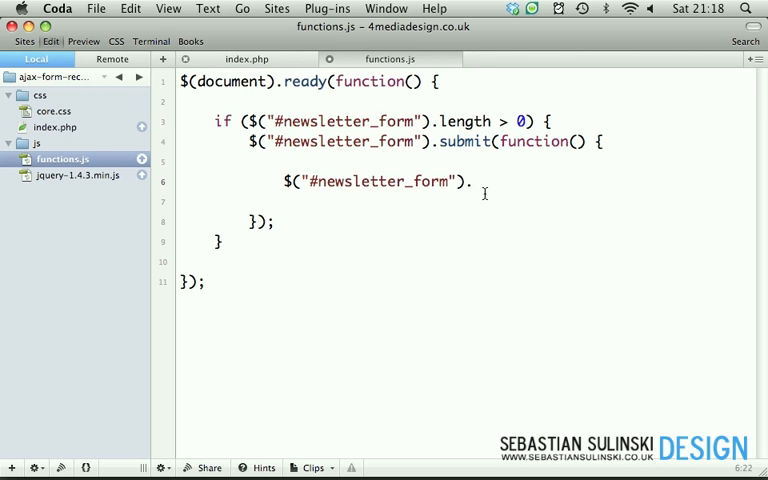
{"action": "type", "text": ".w"}
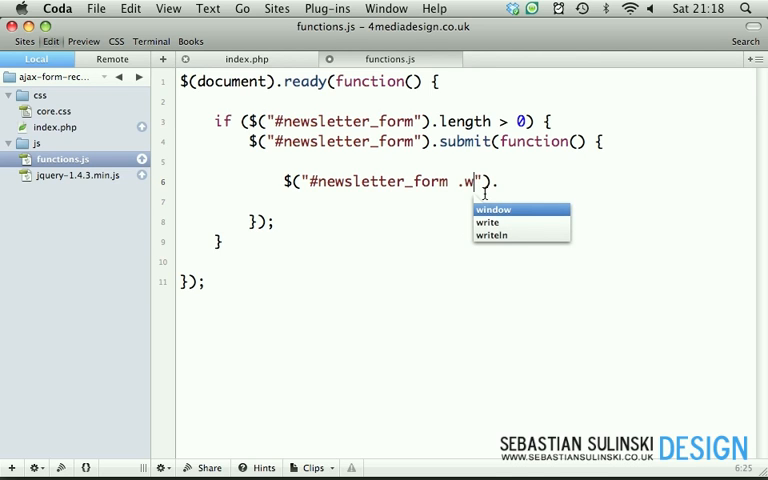
{"action": "type", "text": "a"}
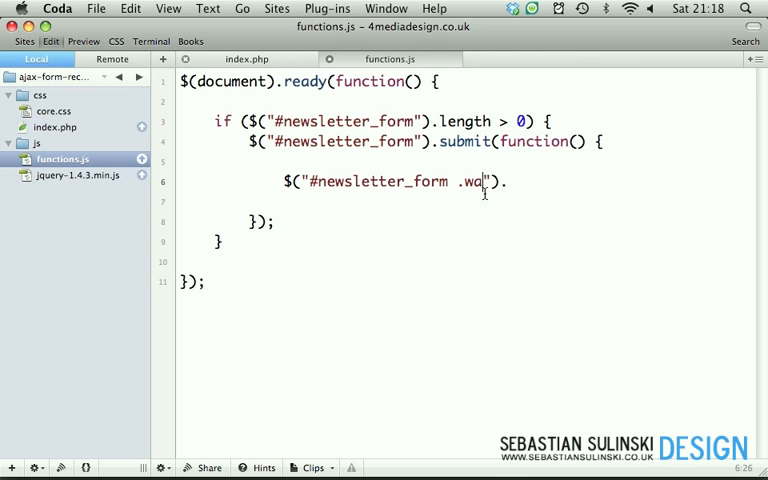
{"action": "type", "text": "rn\")"}
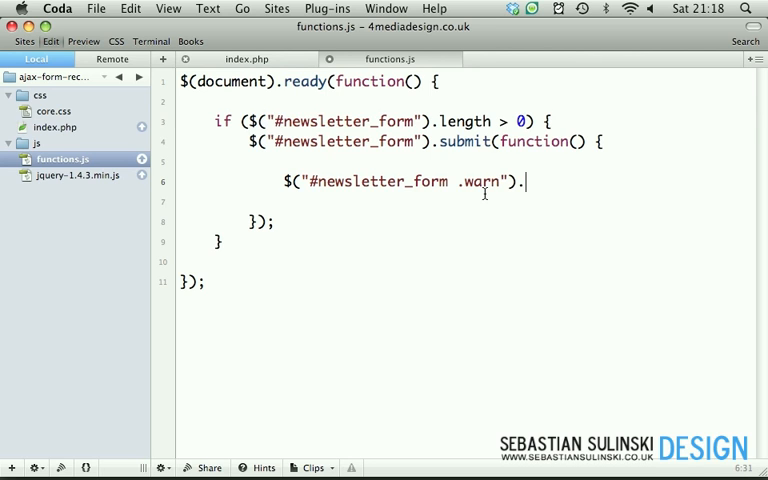
{"action": "type", "text": "remove()"}
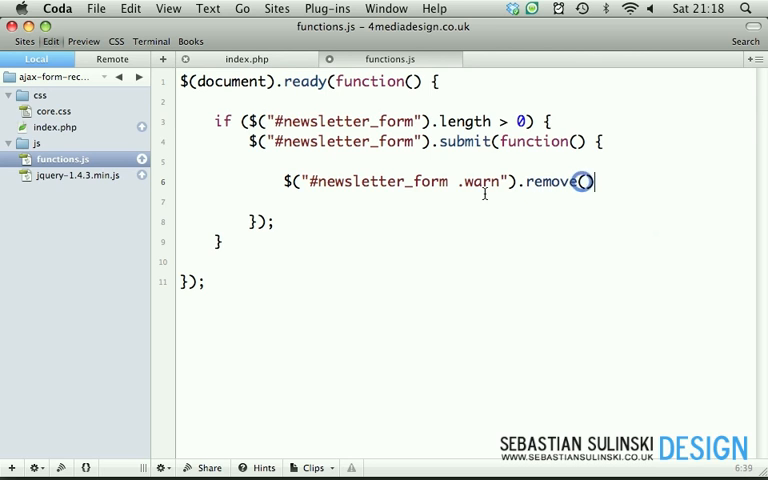
{"action": "type", "text": ";"}
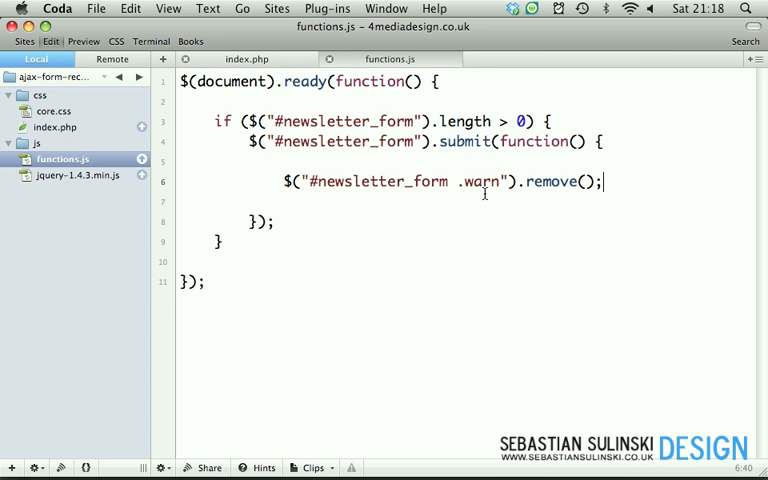
{"action": "key", "text": "Return"}
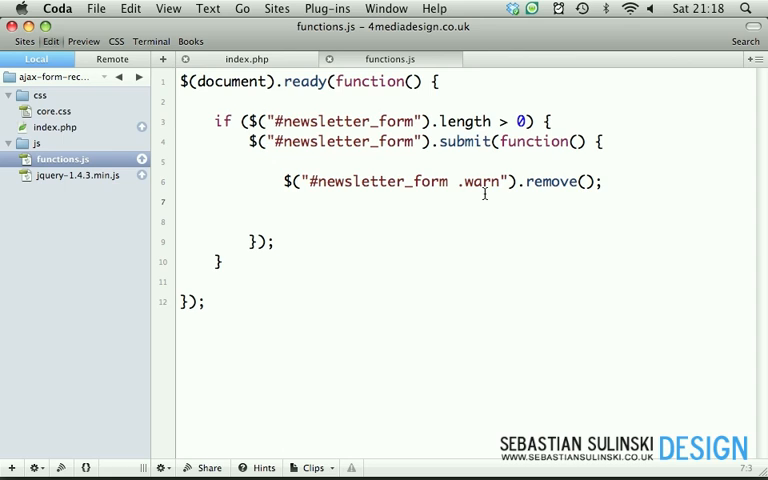
Add var fields = $(this).serializeArray(); inside the submit handler
{"action": "type", "text": "var"}
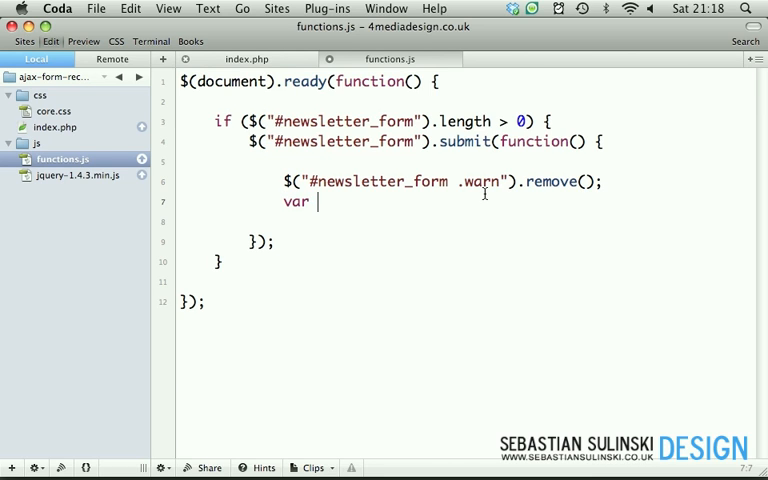
{"action": "type", "text": "fields ="}
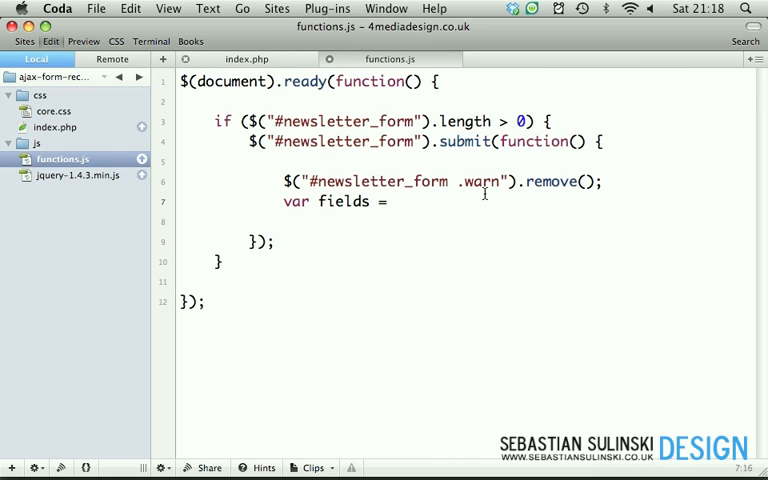
{"action": "type", "text": "$(this)j"}
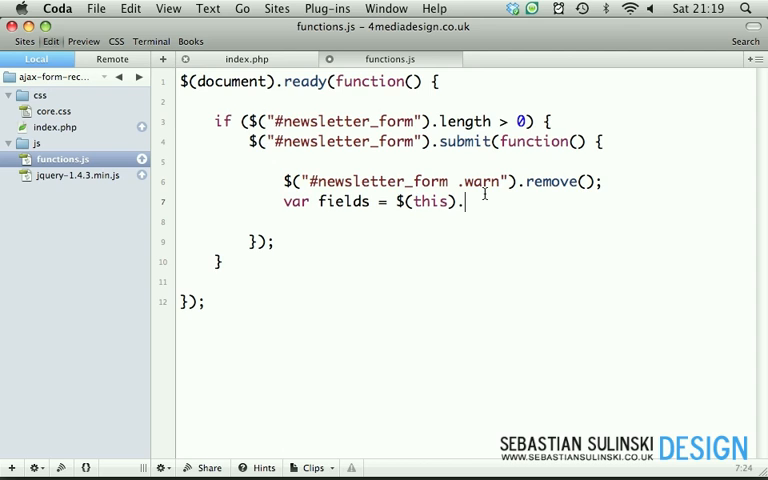
{"action": "type", "text": "s"}
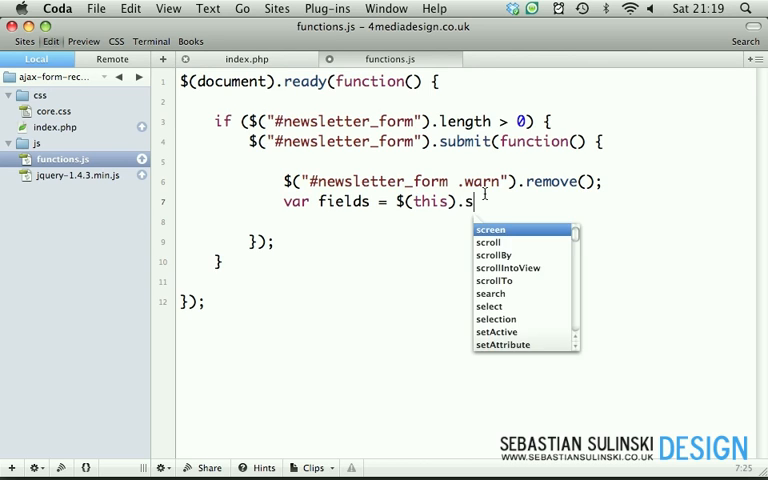
{"action": "type", "text": "erializeArray"}
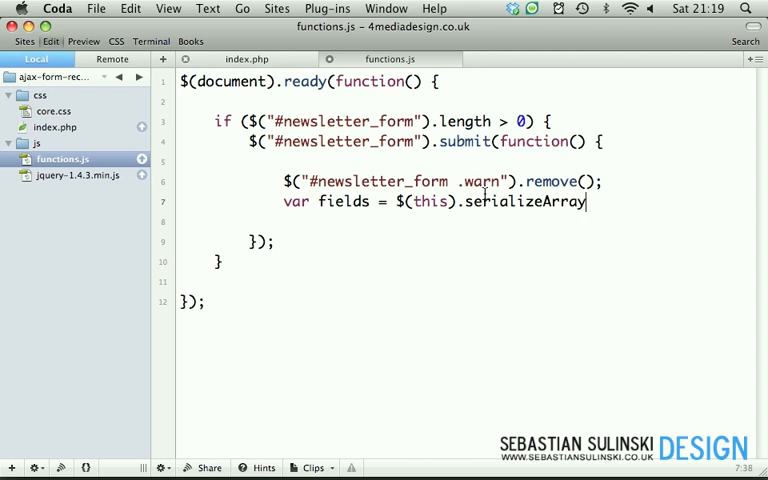
{"action": "type", "text": "();"}
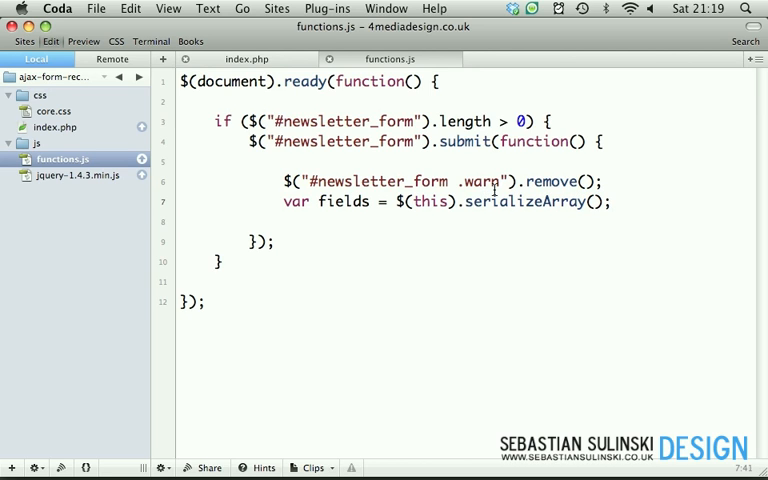
{"action": "key", "text": "Return"}
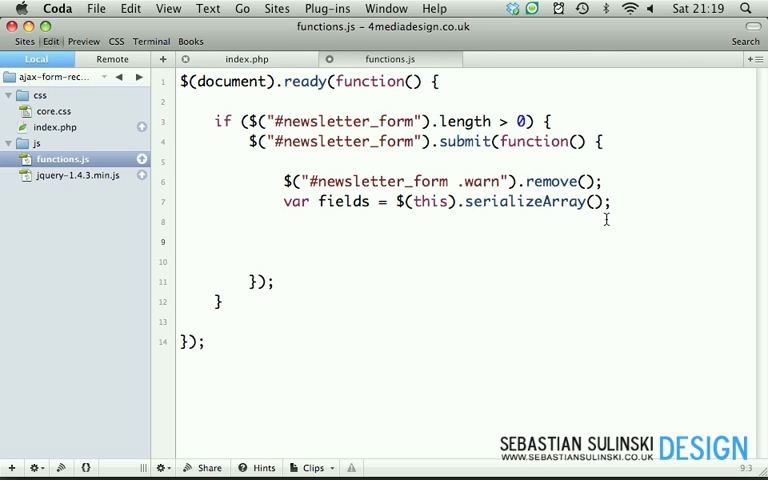
Start a $.ajax call below the fields line with type 'POST'
{"action": "left_click", "coordinate": [285, 242]}
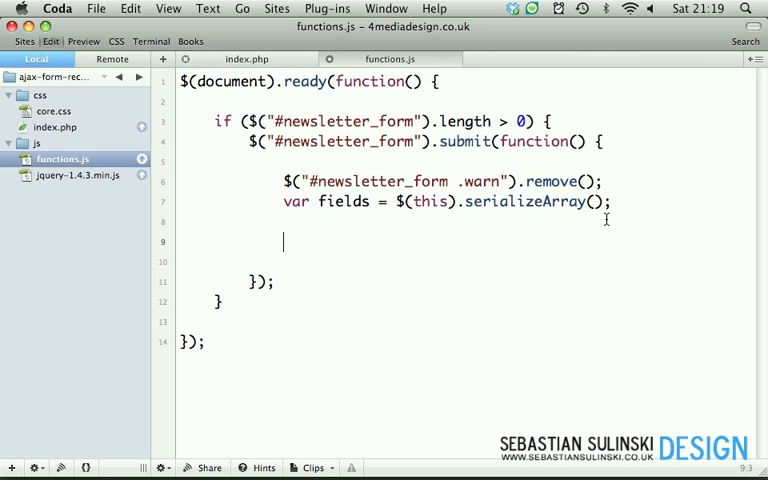
{"action": "type", "text": "$"}
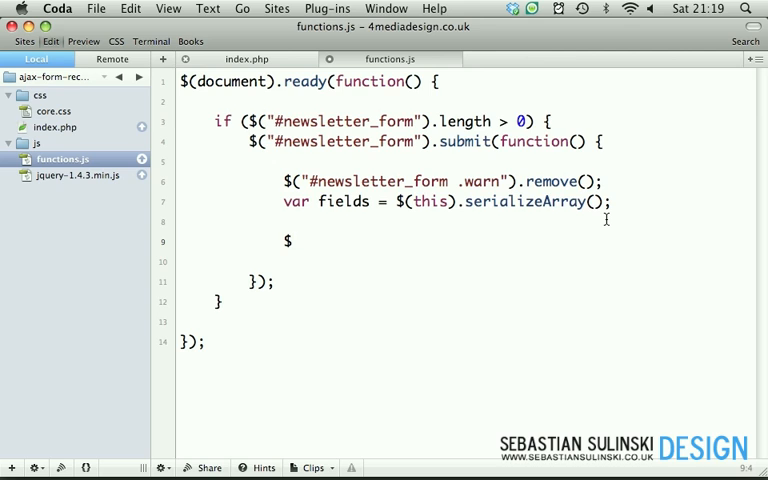
{"action": "type", "text": ".ajax({"}
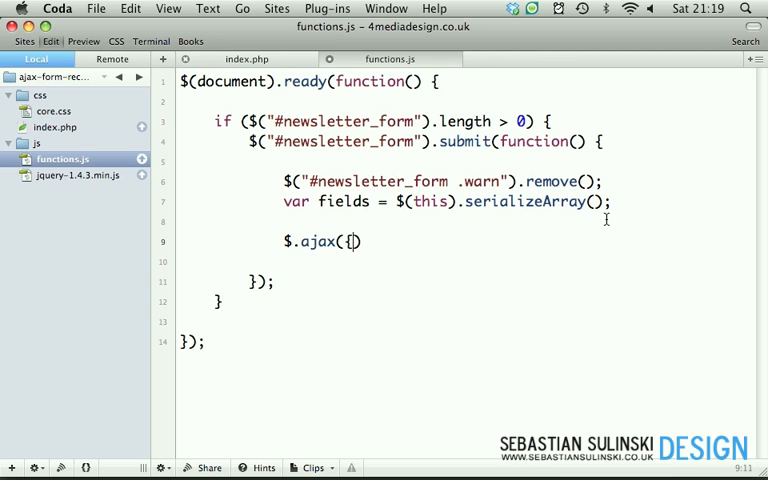
{"action": "key", "text": "Return"}
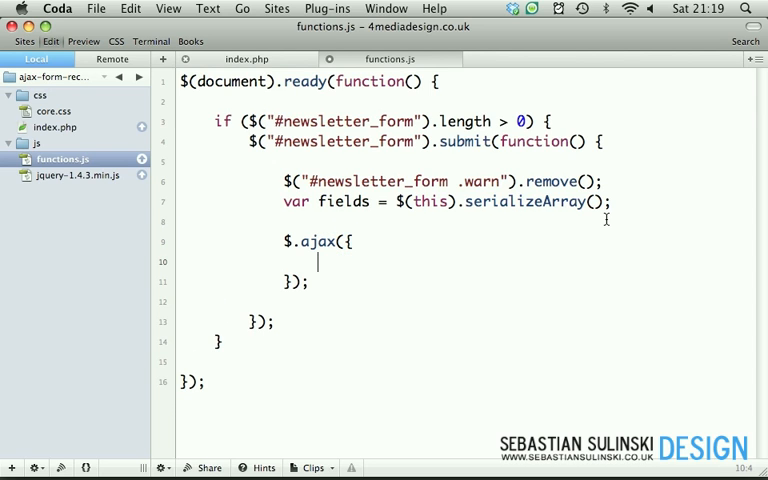
{"action": "type", "text": "type"}
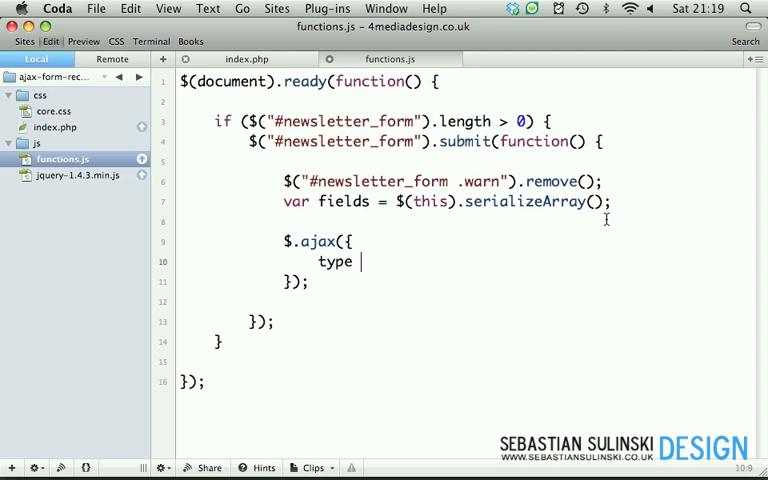
{"action": "type", "text": ": \""}
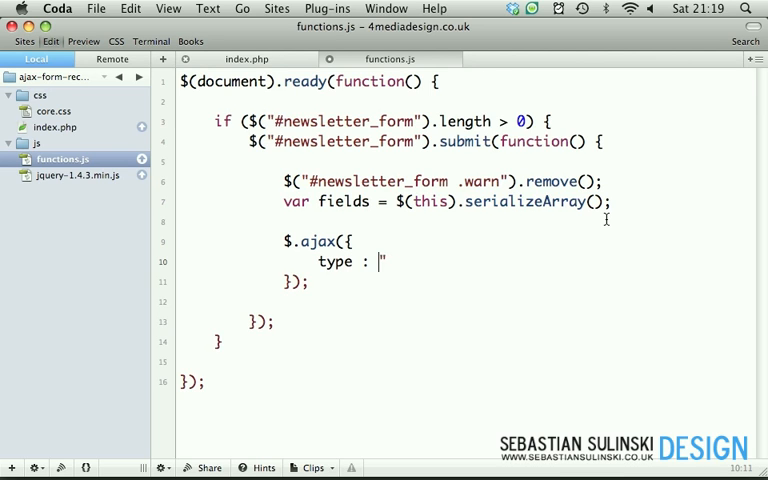
{"action": "type", "text": "POST',"}
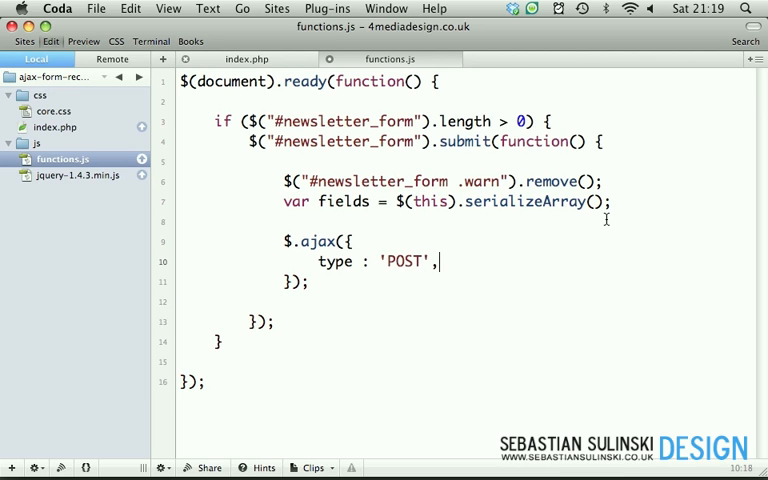
Add url '/inc/form.php', data fields and dataType 'json' to the AJAX options
{"action": "type", "text": "c"}
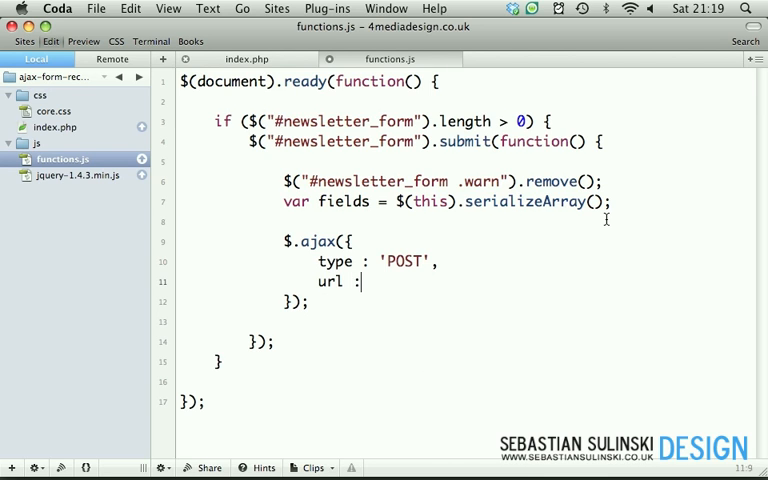
{"action": "type", "text": "'"}
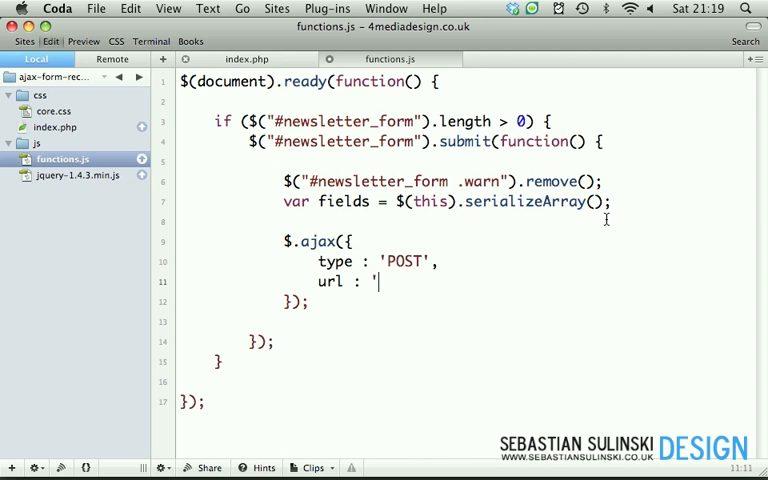
{"action": "type", "text": "inc/"}
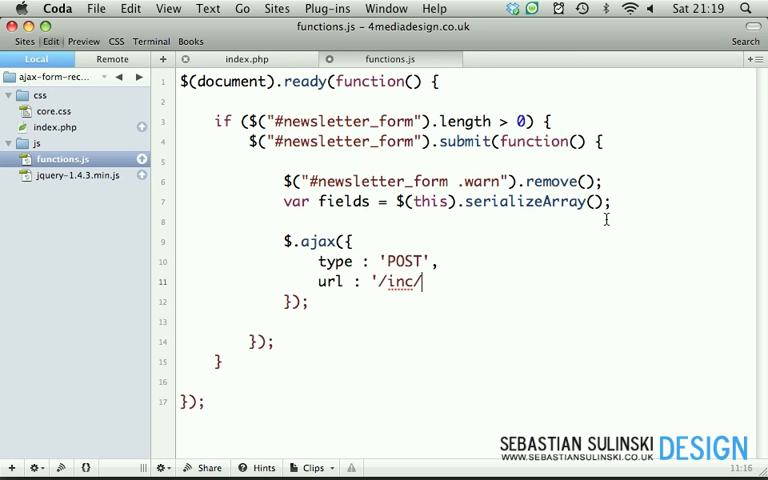
{"action": "type", "text": "form.php'"}
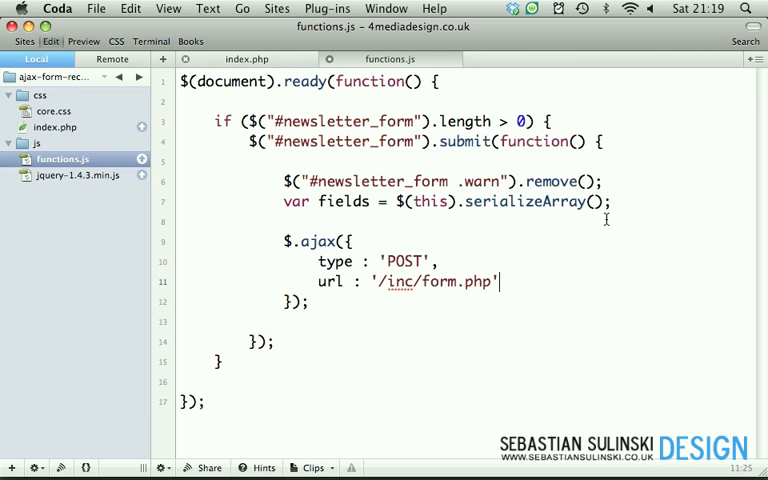
{"action": "key", "text": "Return"}
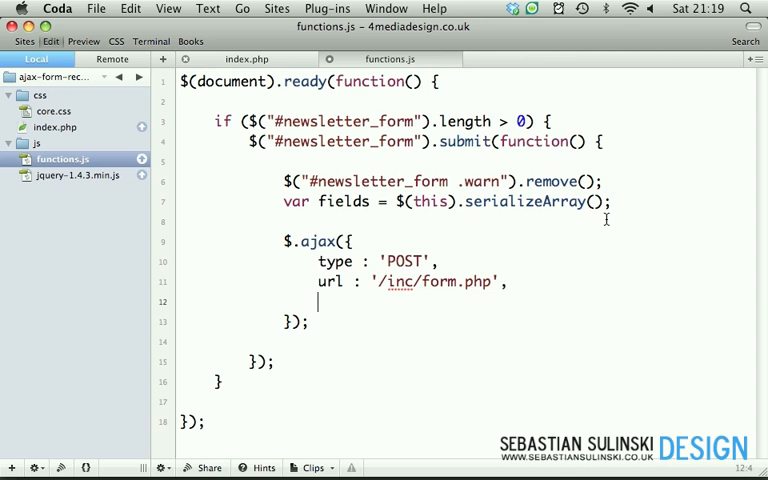
{"action": "type", "text": "data :"}
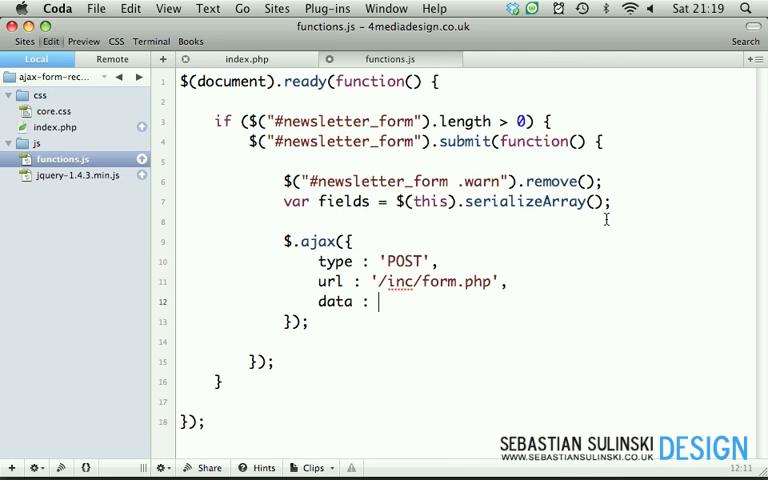
{"action": "type", "text": "fil"}
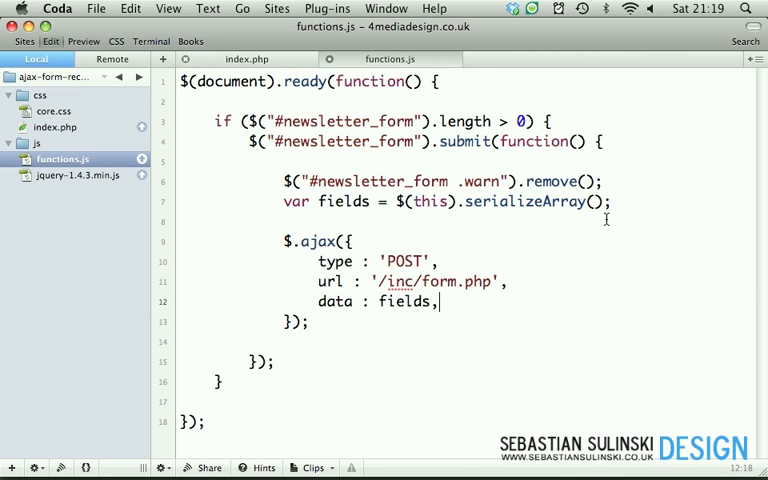
{"action": "type", "text": "d"}
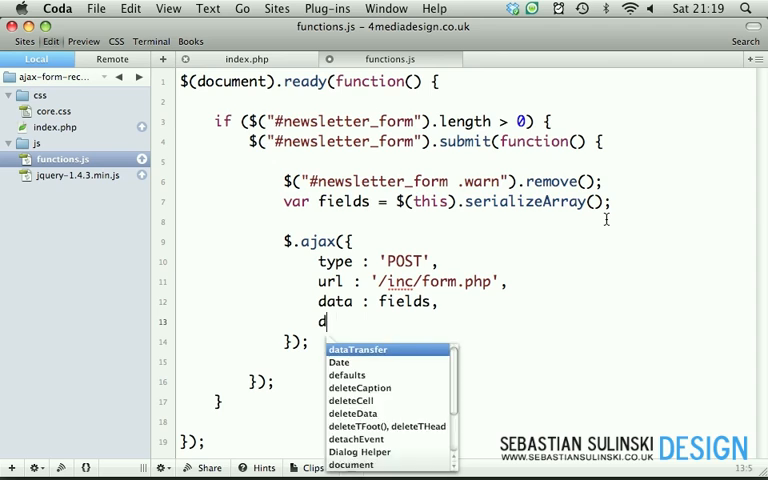
{"action": "type", "text": "ataType :"}
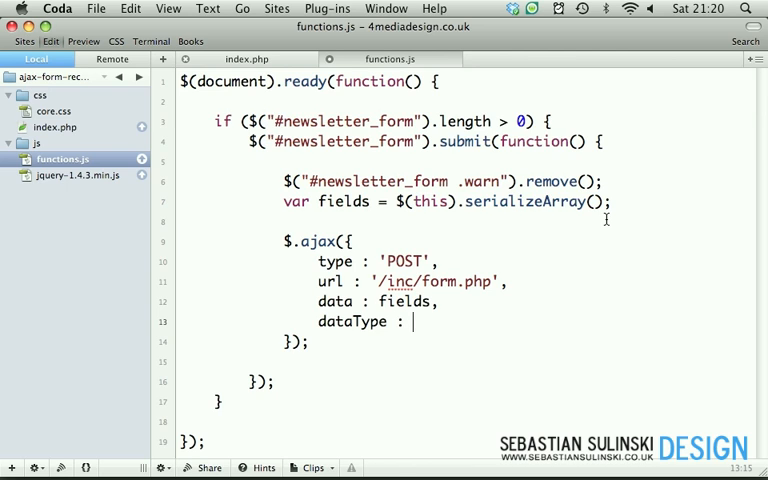
{"action": "type", "text": "'json',"}
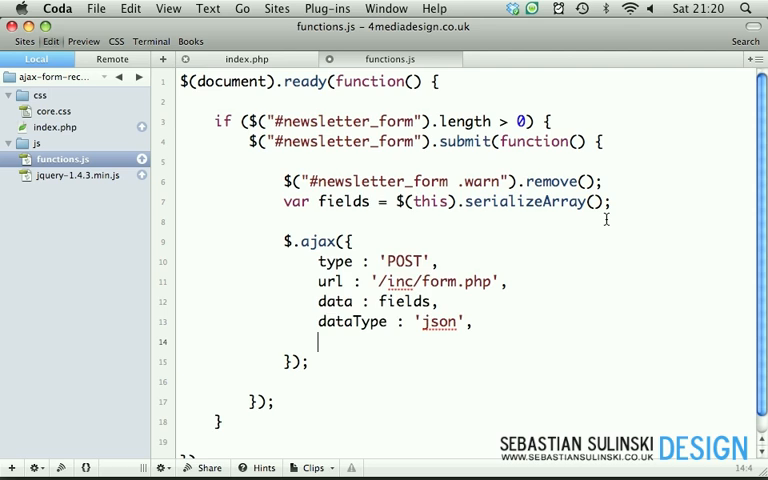
Add a success: function(data) { callback to the $.ajax options
{"action": "type", "text": "sunccess"}
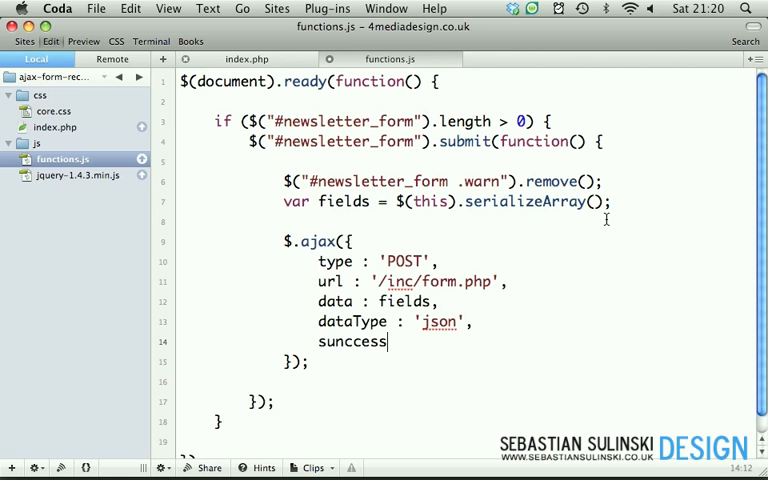
{"action": "key", "text": "BackSpace"}
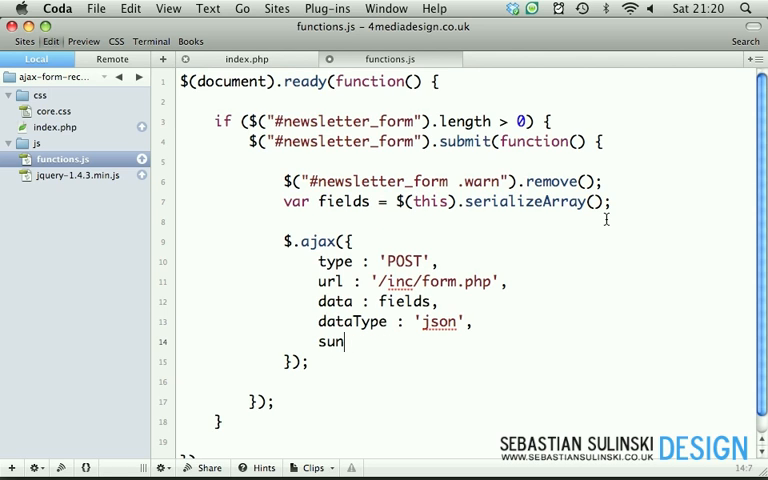
{"action": "type", "text": "cess: function("}
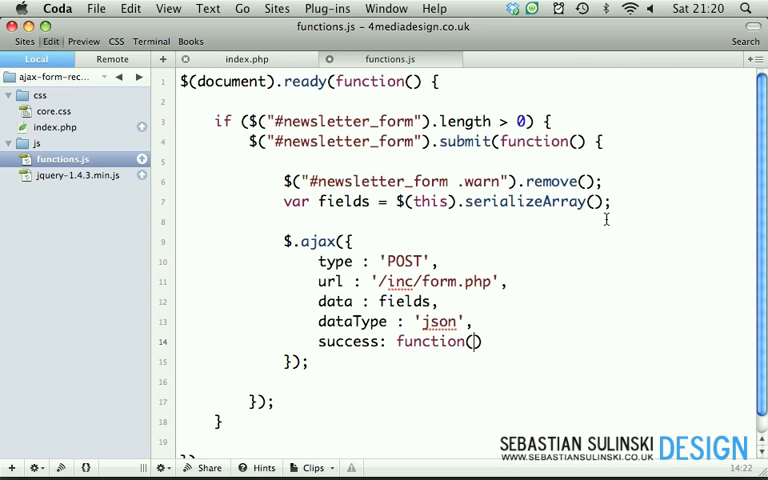
{"action": "type", "text": "data"}
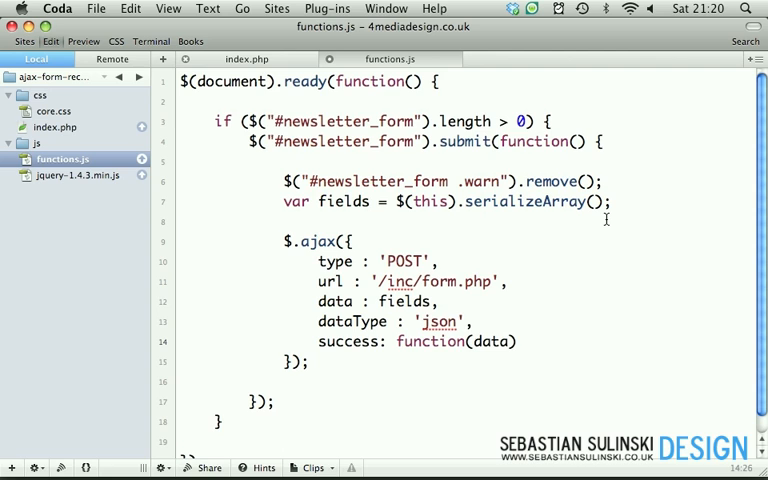
{"action": "type", "text": "{"}
{"action": "type", "text": "},"}
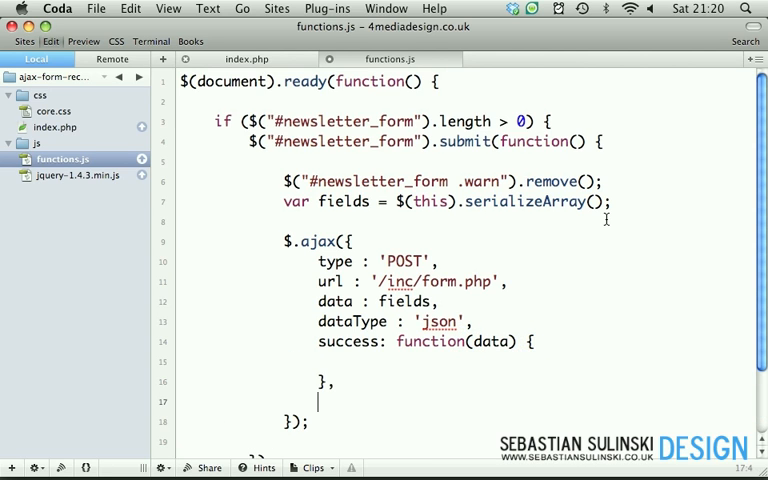
Add error: function(data) and an if (data.error) branch in the success callback
{"action": "type", "text": "er"}
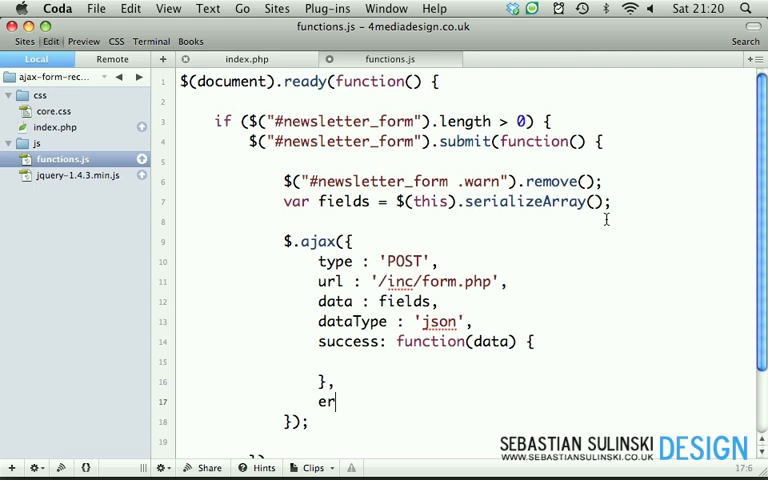
{"action": "type", "text": "ror: fun"}
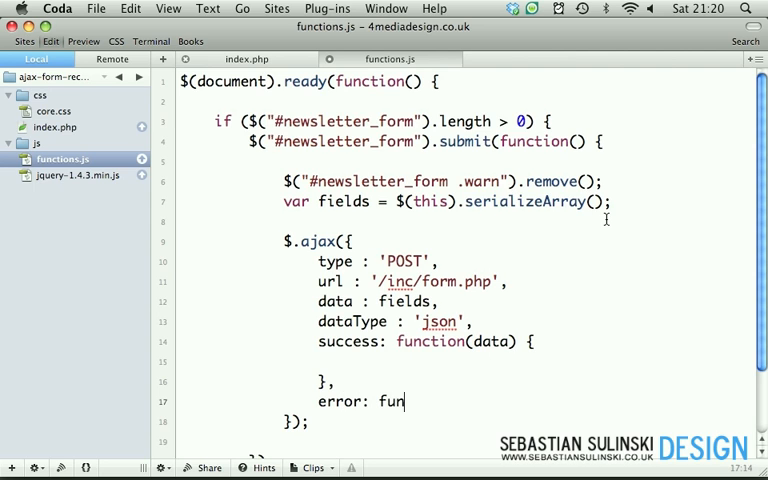
{"action": "type", "text": "ction()"}
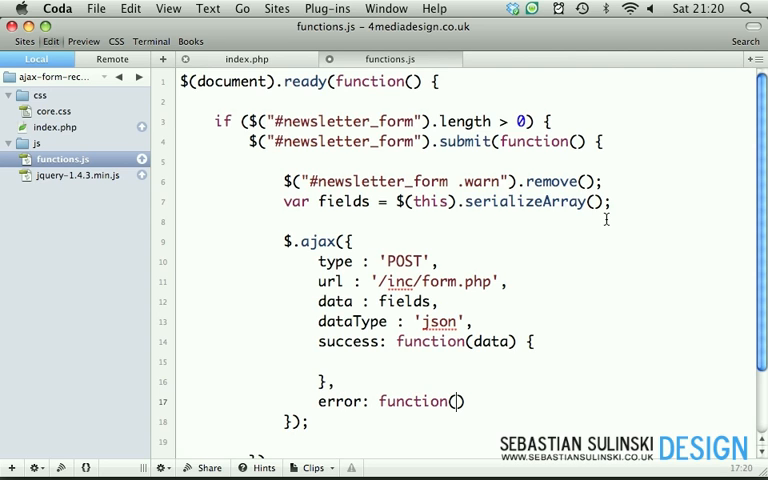
{"action": "type", "text": "data)"}
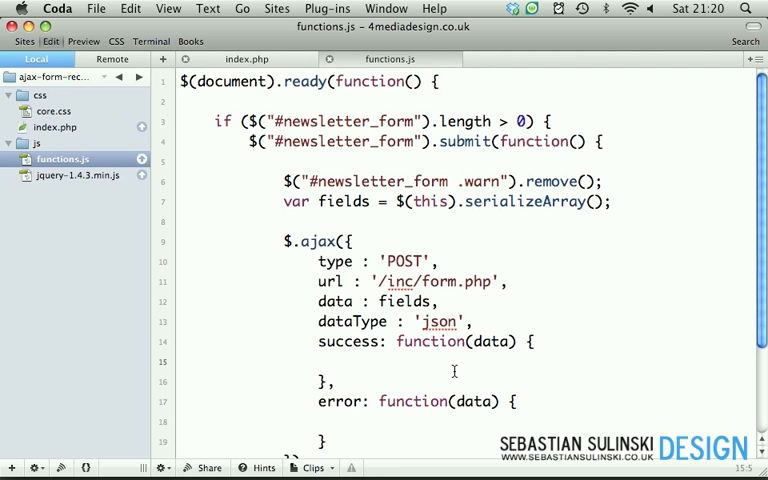
{"action": "type", "text": "if (data.)"}
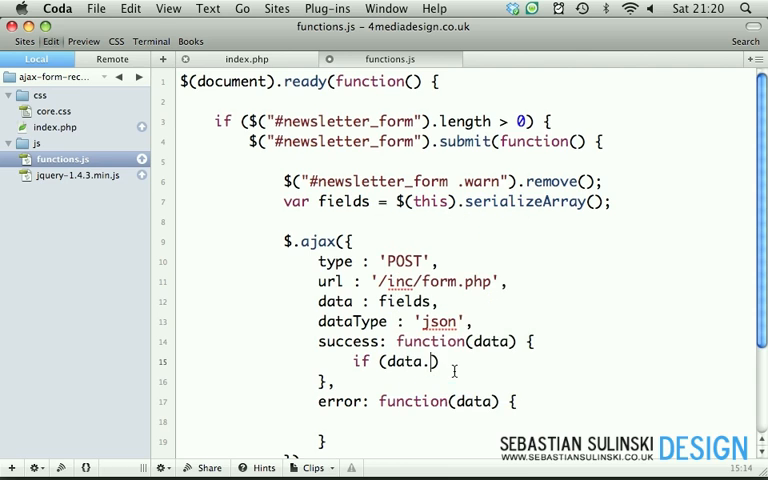
{"action": "type", "text": "error)"}
{"action": "type", "text": "} else {"}
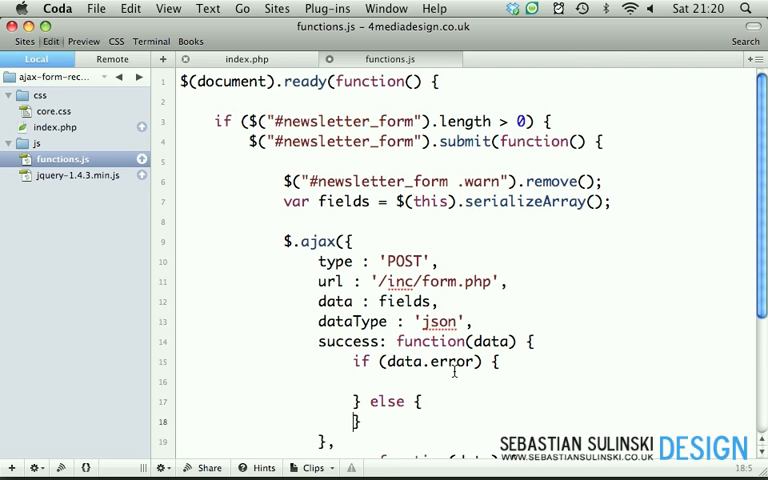
Add return false; on the line below the $.ajax block
{"action": "scroll", "scroll_direction": "down", "scroll_amount": 3}
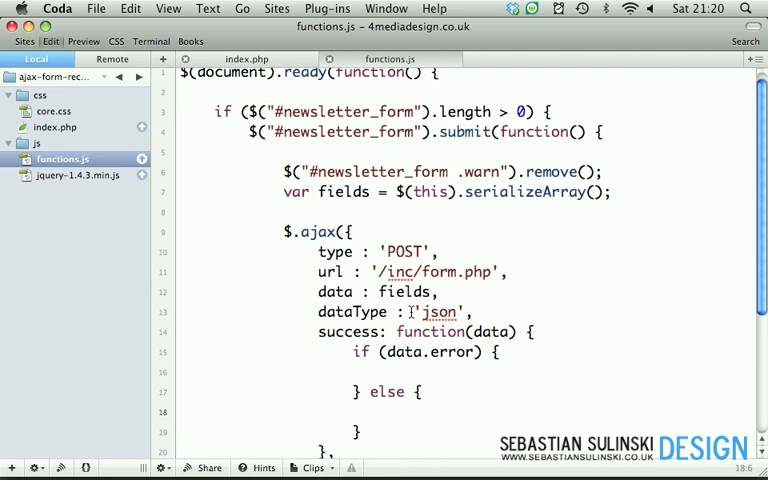
{"action": "scroll", "scroll_direction": "down", "scroll_amount": 3}
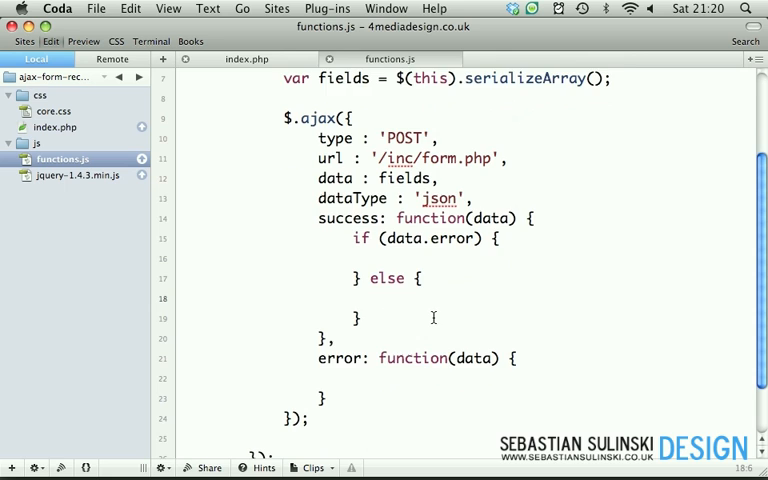
{"action": "scroll", "scroll_direction": "down", "scroll_amount": 3}
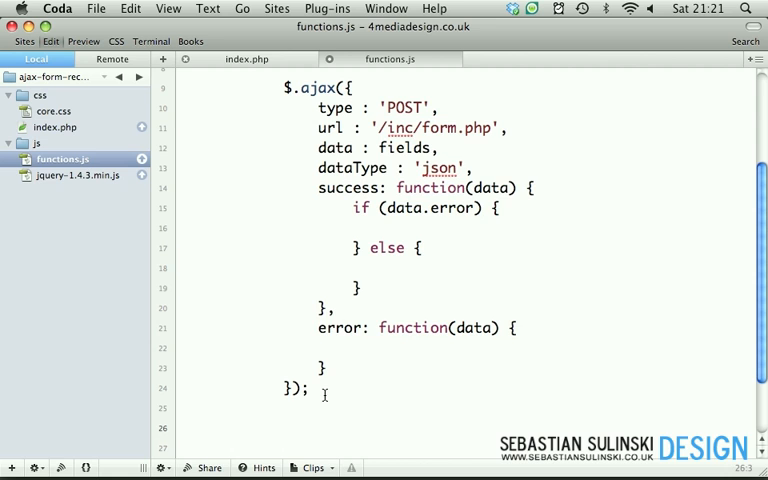
{"action": "type", "text": "return false;"}
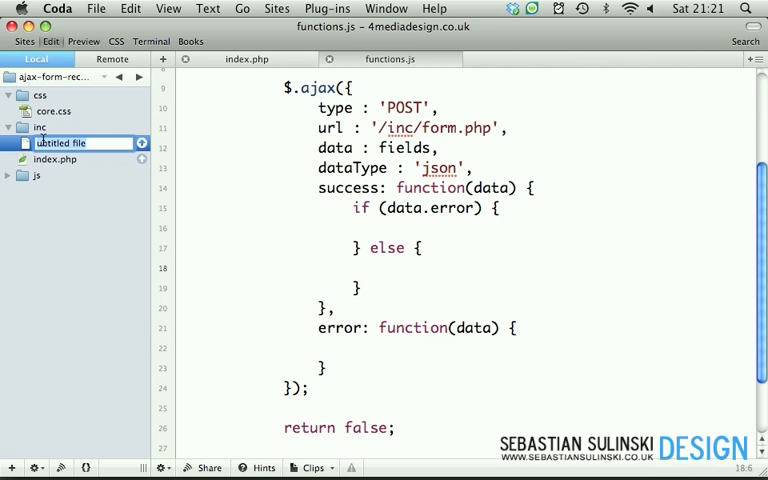
Name the new file in the inc folder form.php and open it
{"action": "type", "text": "form.php"}
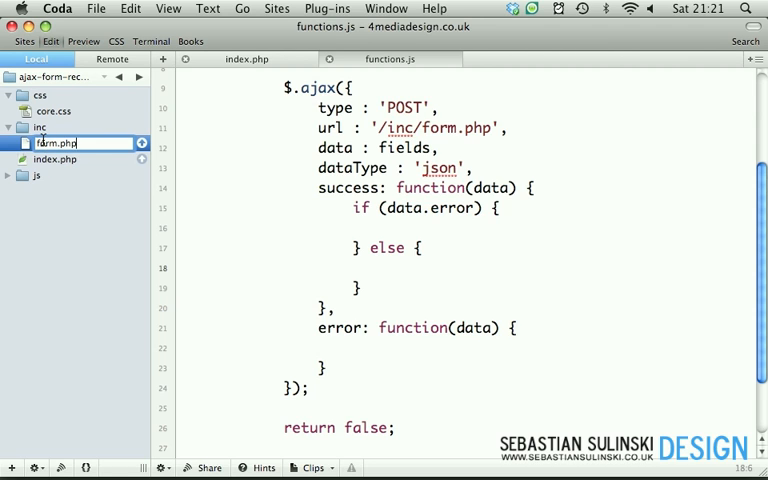
{"action": "double_click", "coordinate": [56, 143]}
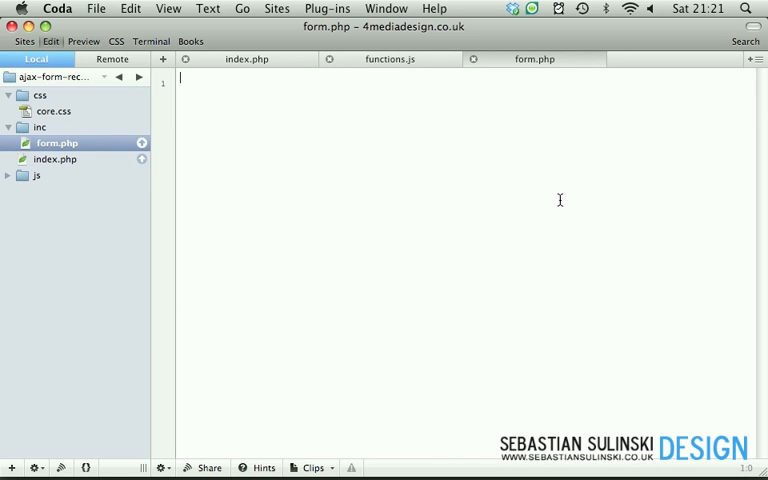